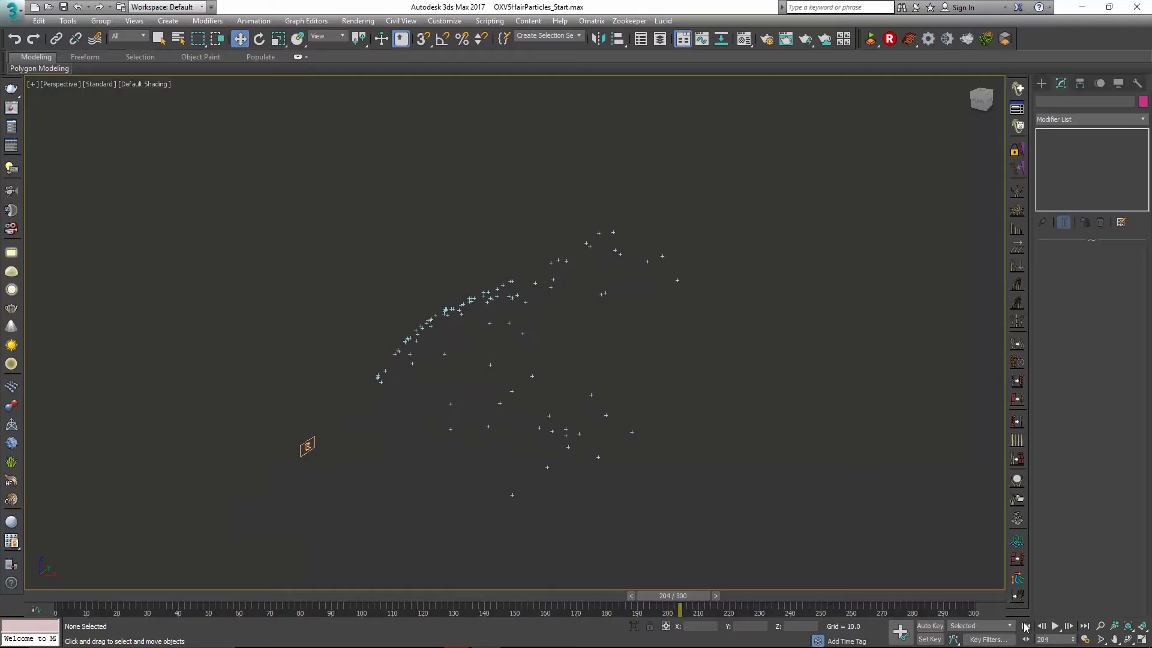
Create an Ornatrix Hair Particles object, HairFromParticlesObject001, and show its Modify panel parameters.
left_click(1054, 625)
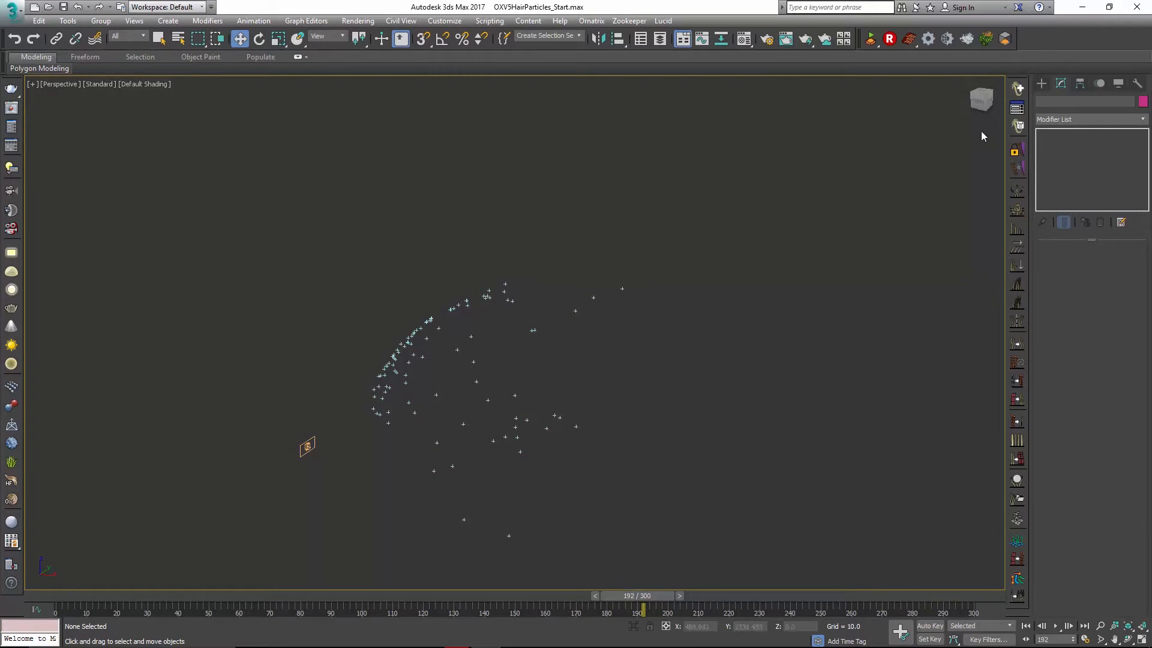
left_click(1041, 82)
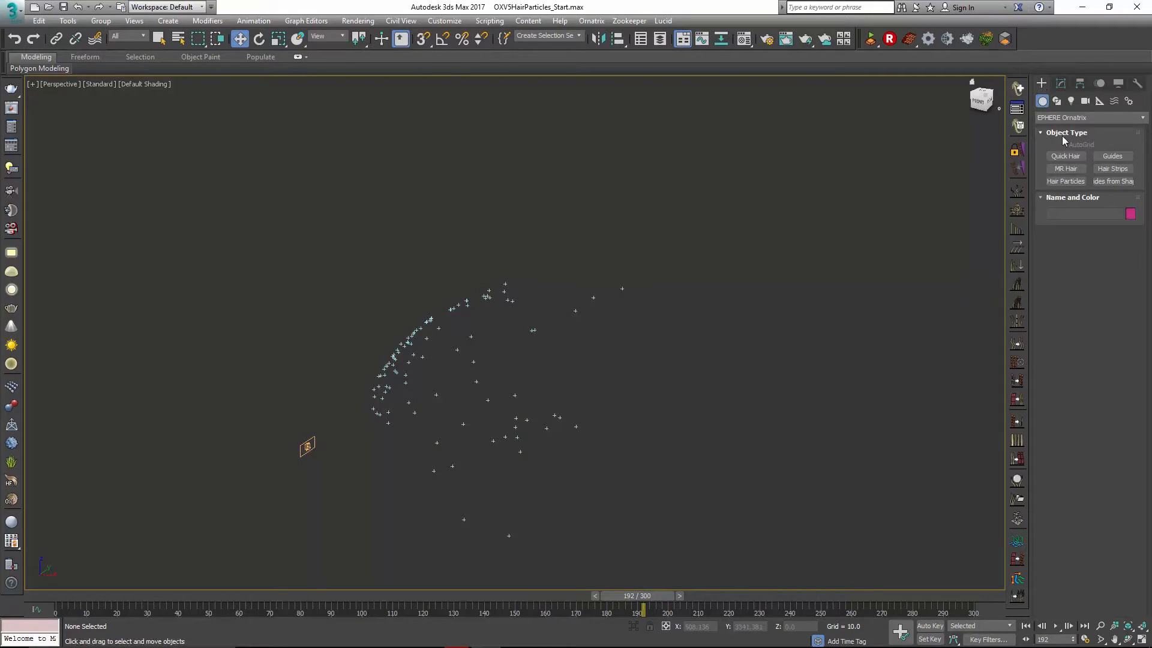
left_click(1088, 118)
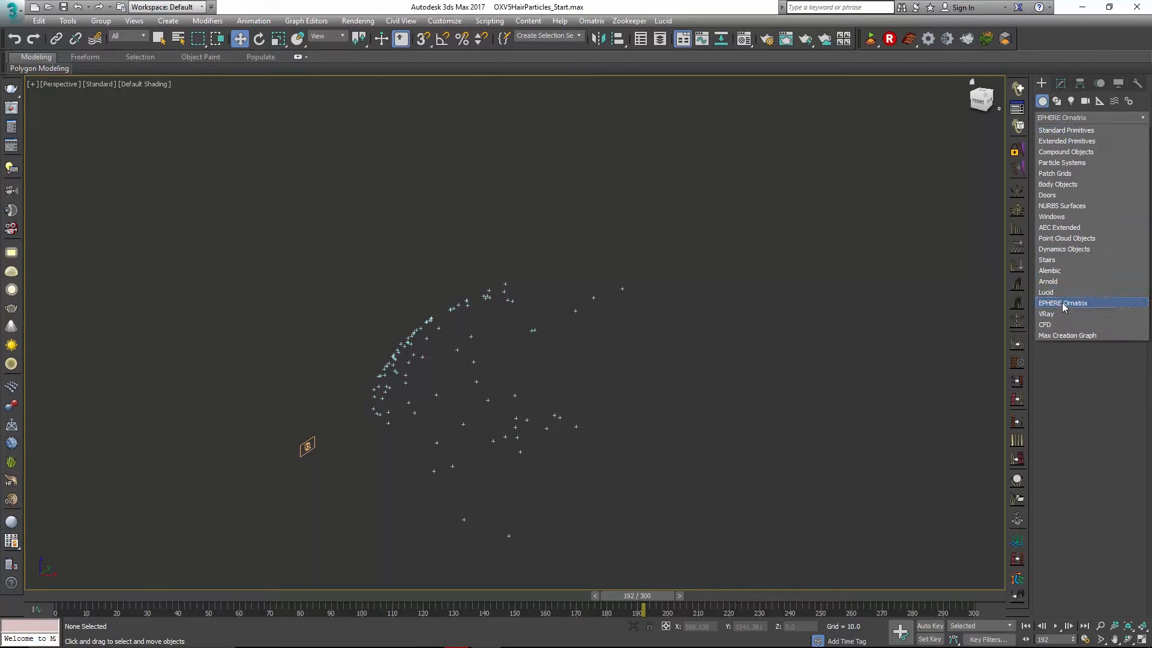
left_click(1063, 302)
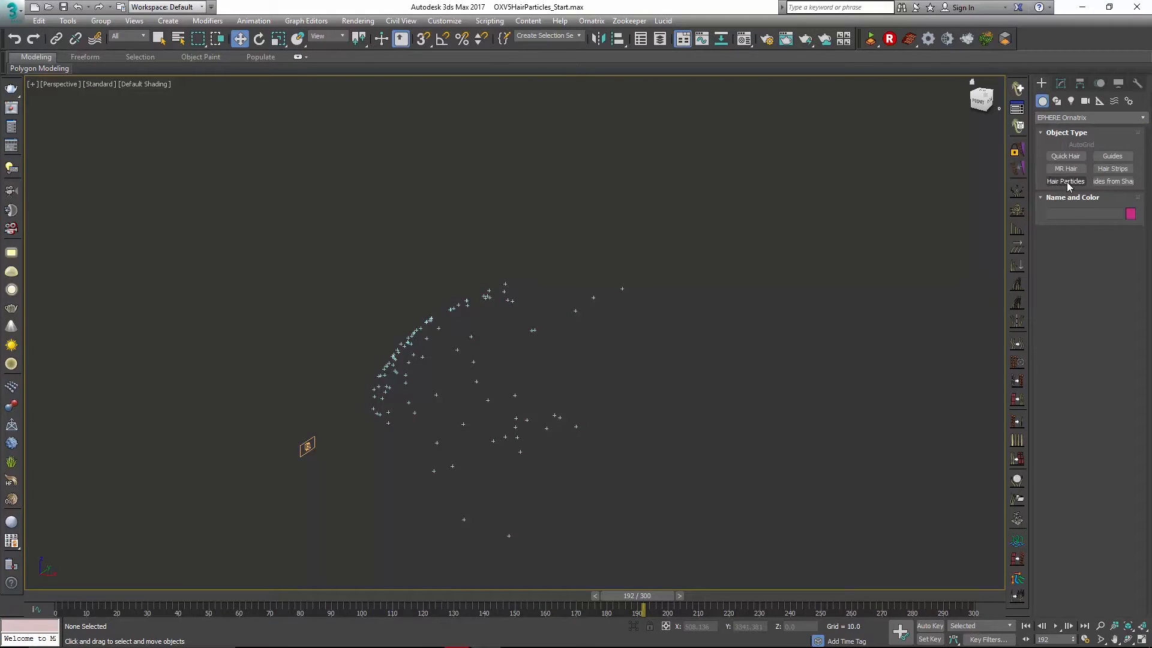
left_click(1065, 182)
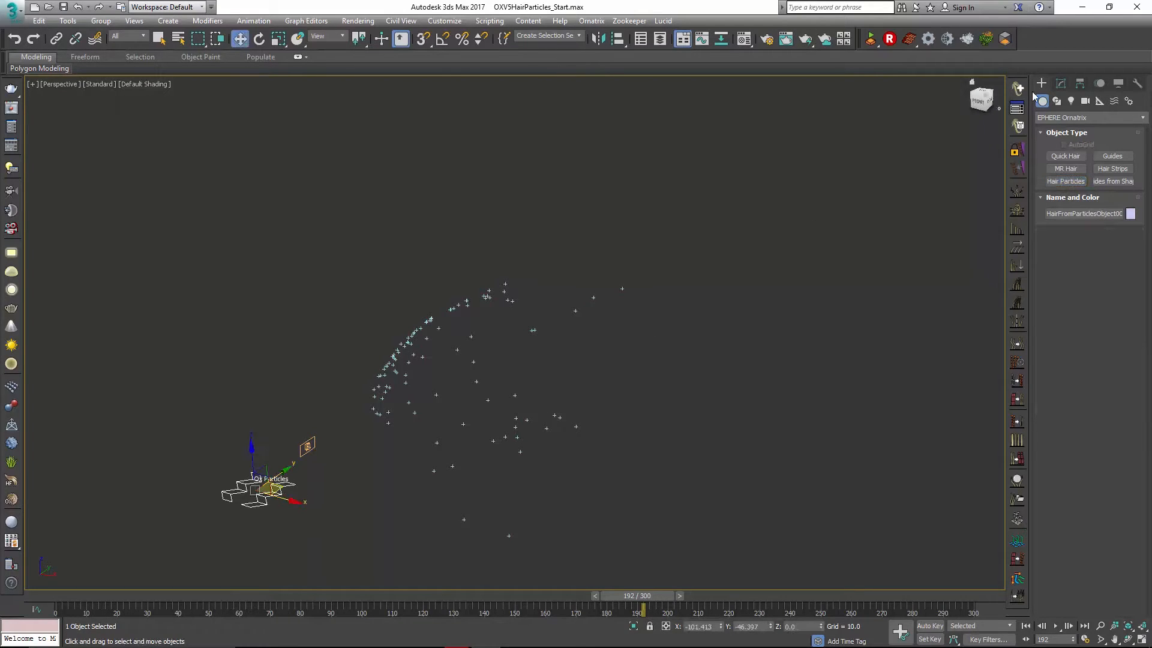
left_click(1061, 82)
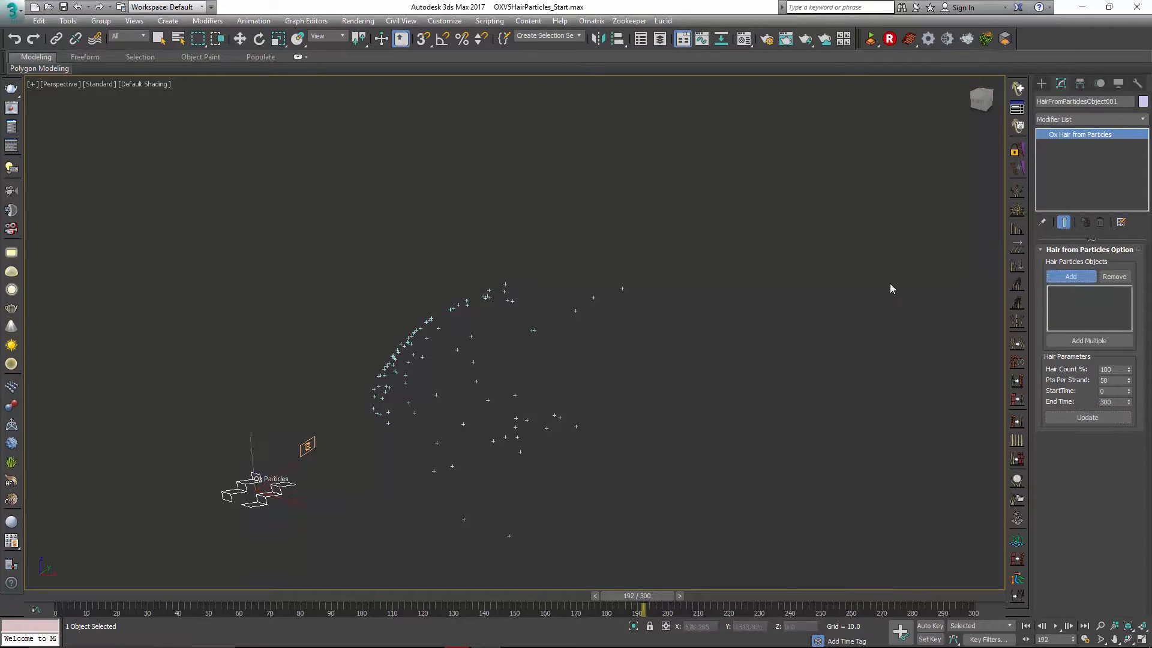
Add PF Source 001 under Hair Particles Objects as the hair's particle source.
left_click(184, 611)
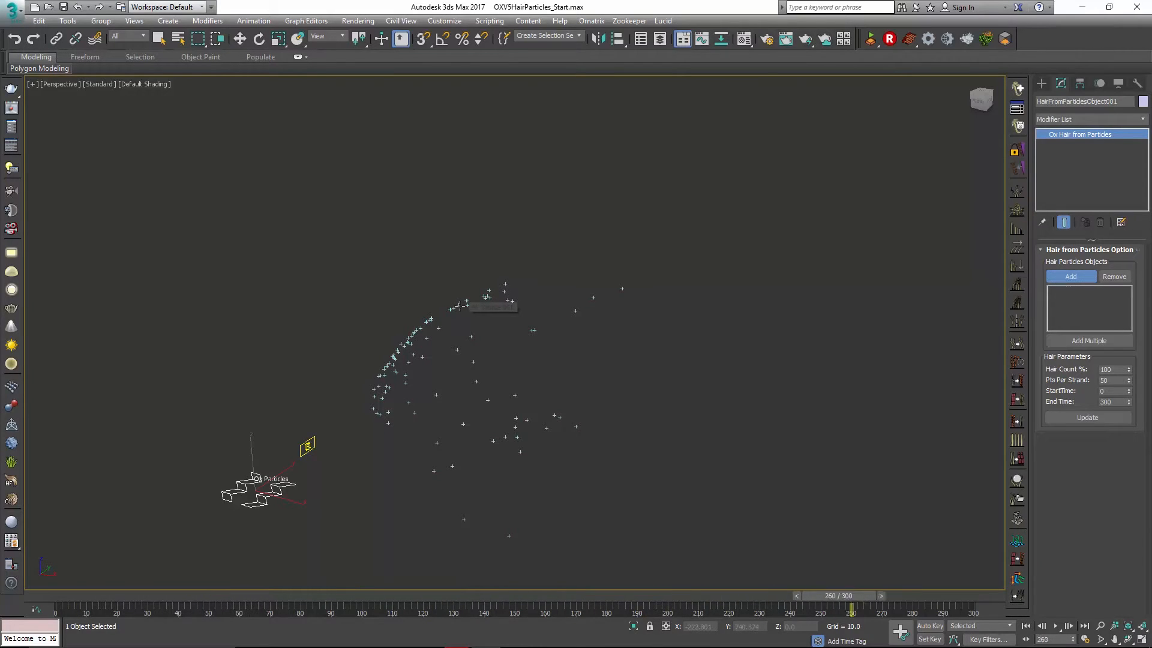
left_click(1070, 276)
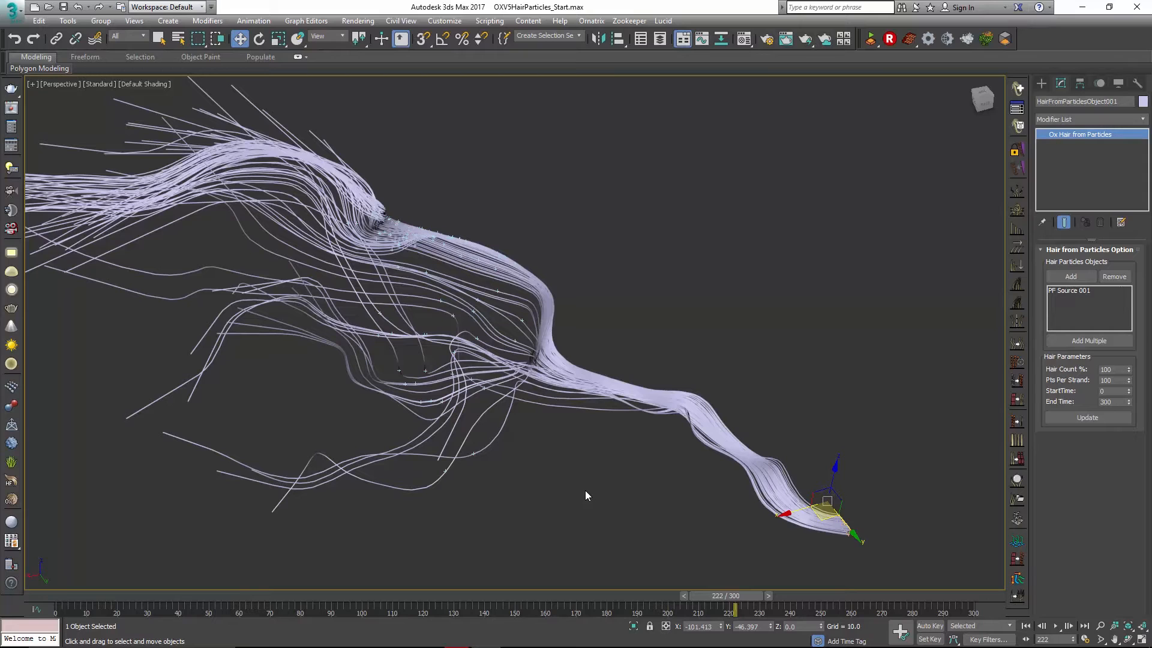
mouse_move(591, 597)
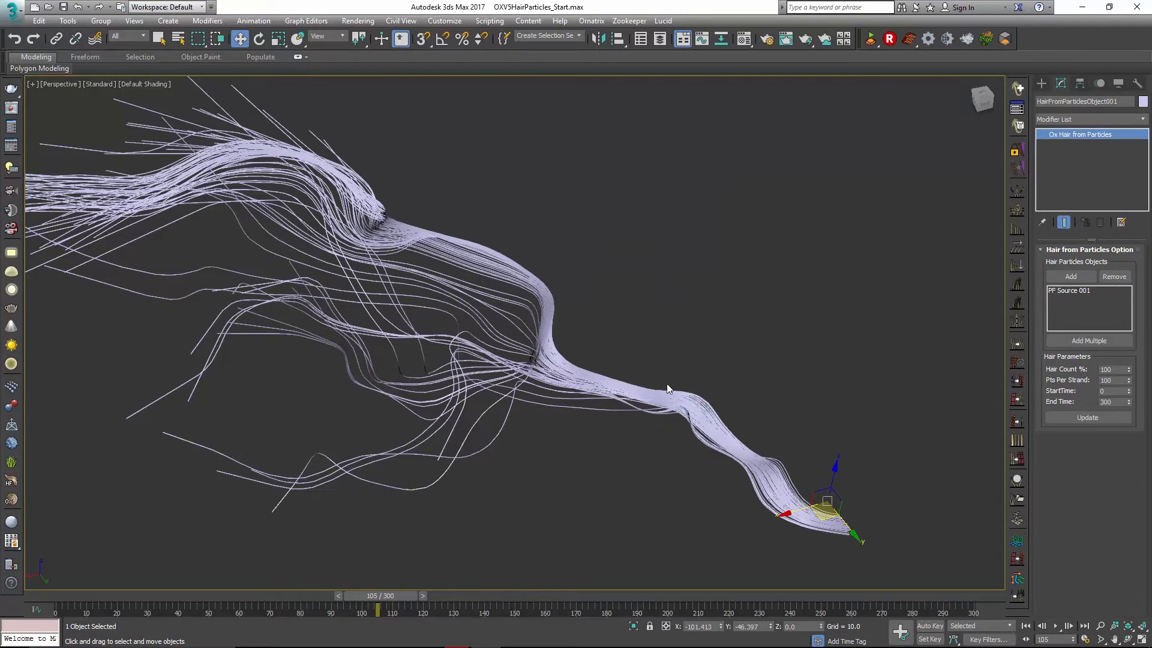
mouse_move(977, 167)
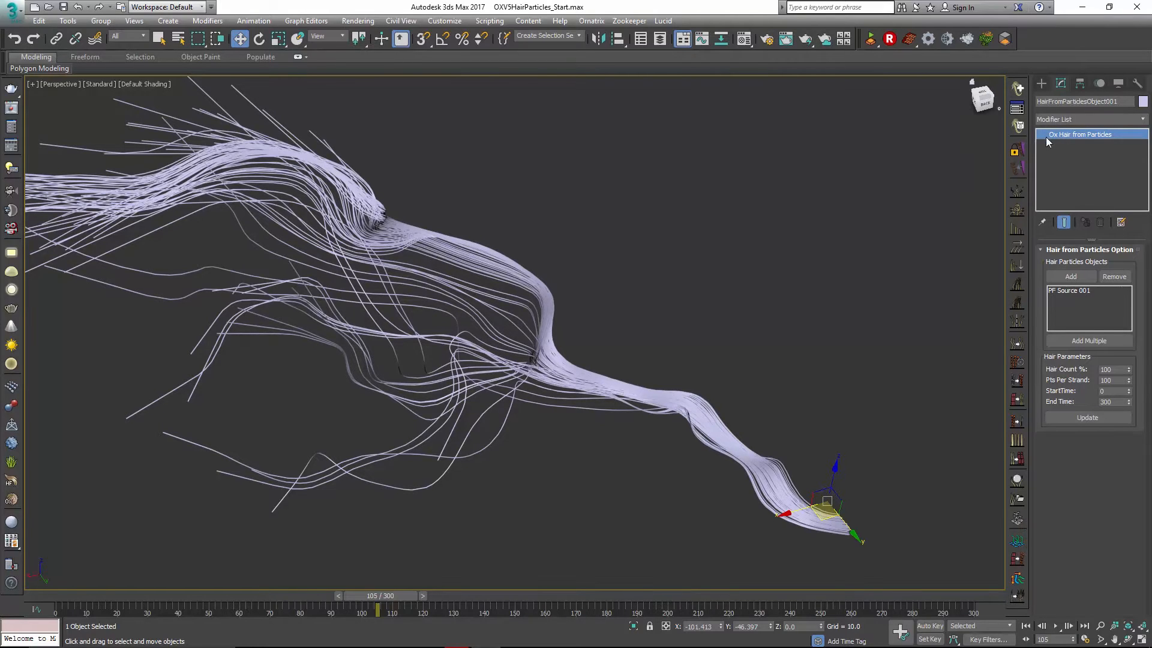
mouse_move(1017, 230)
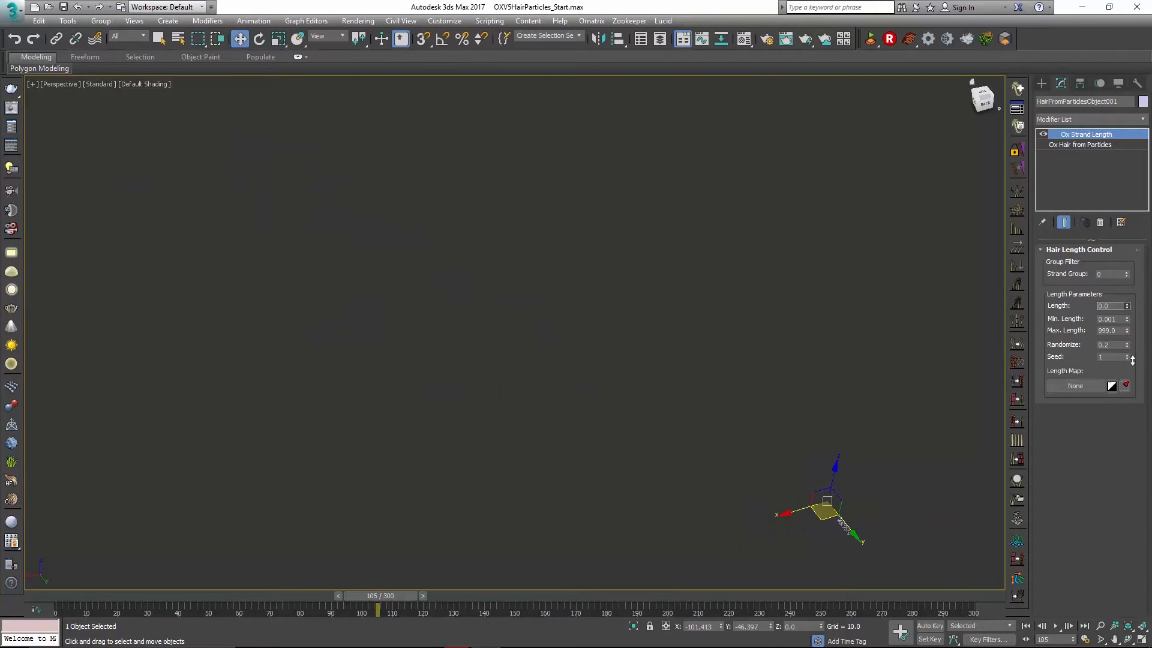
Add an Ox Strand Length modifier and raise Length to about 0.98.
left_click(1131, 304)
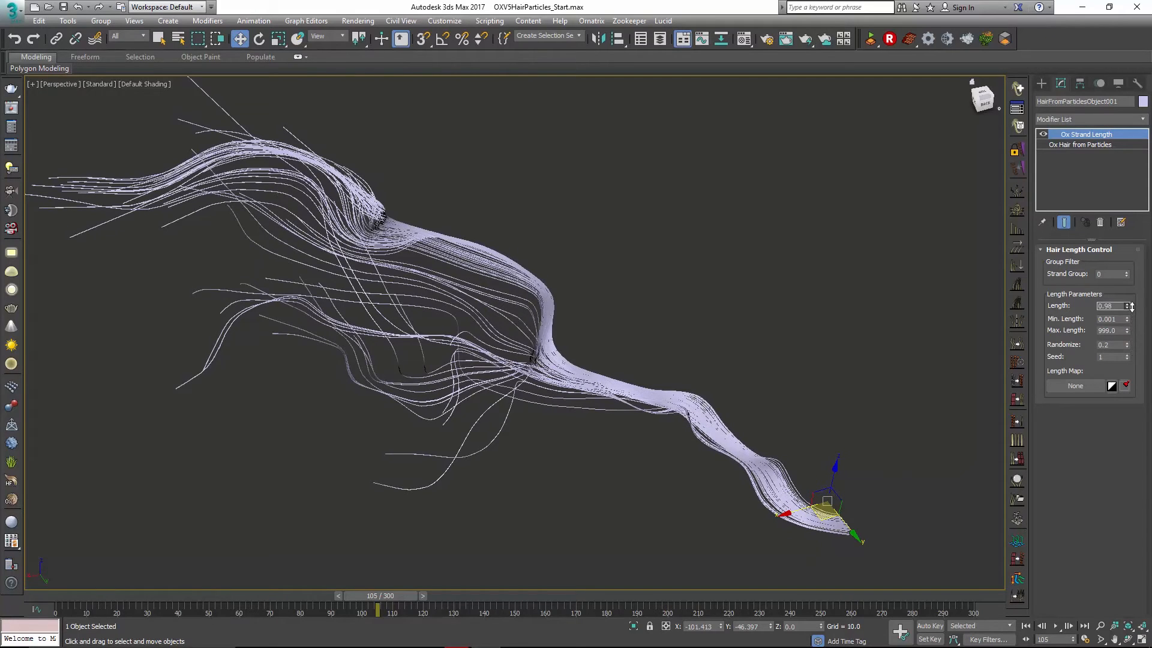
left_click(1126, 306)
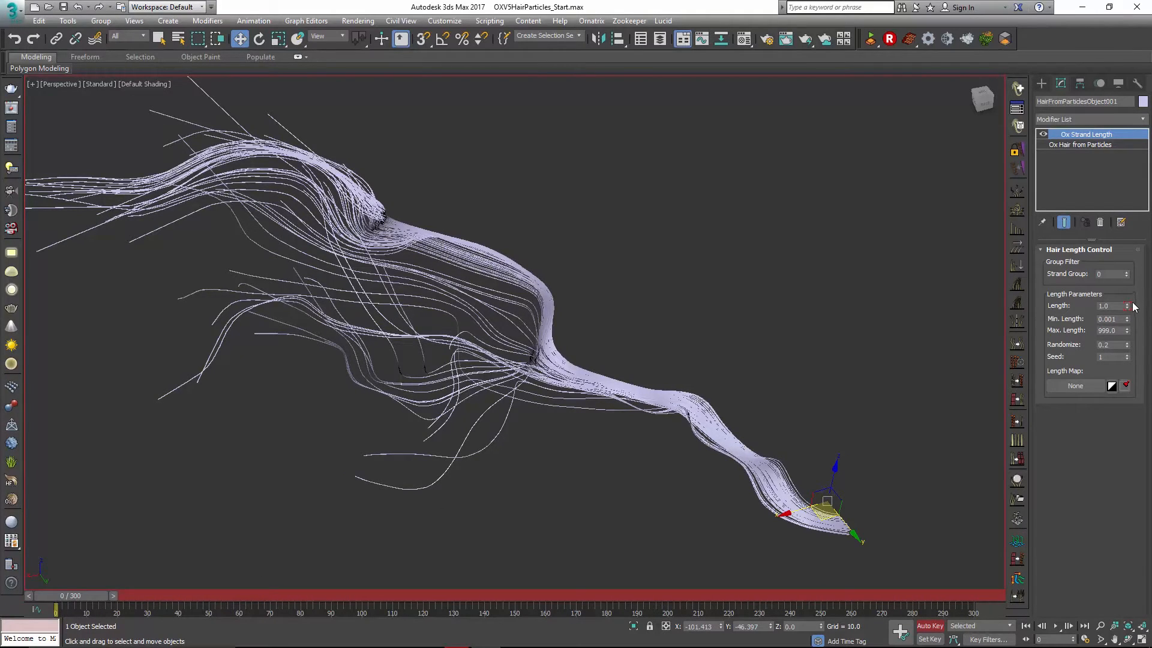
Key strand Length to 0 at frame 0, turn off Auto Key, and play the growth.
left_click(1125, 308)
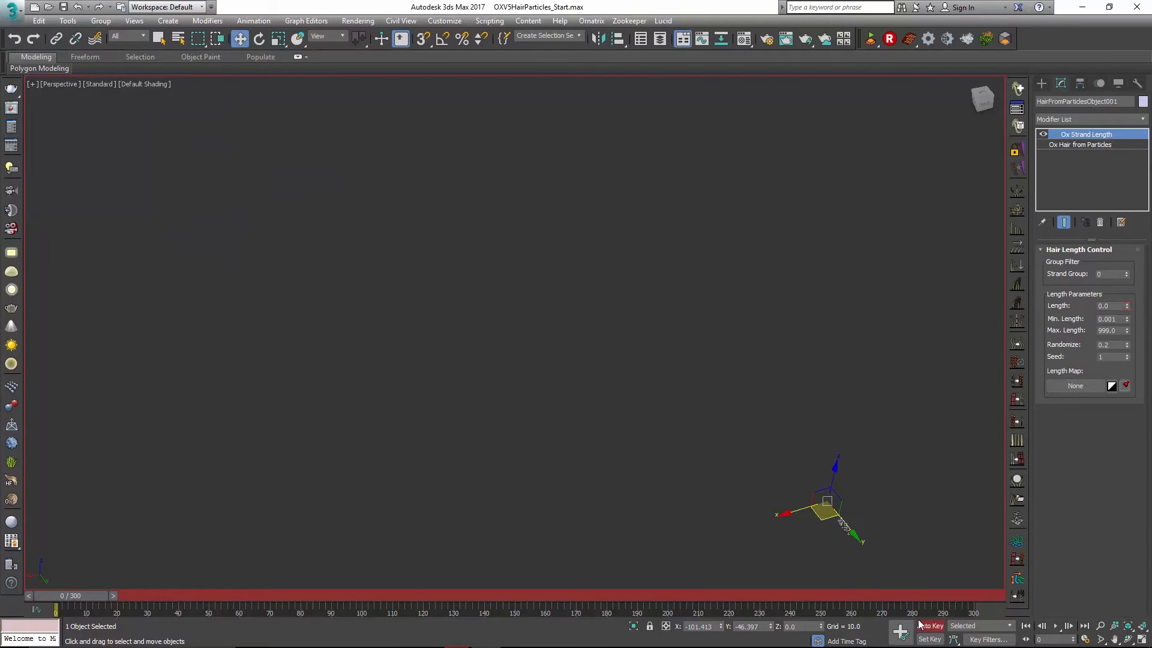
left_click(1055, 626)
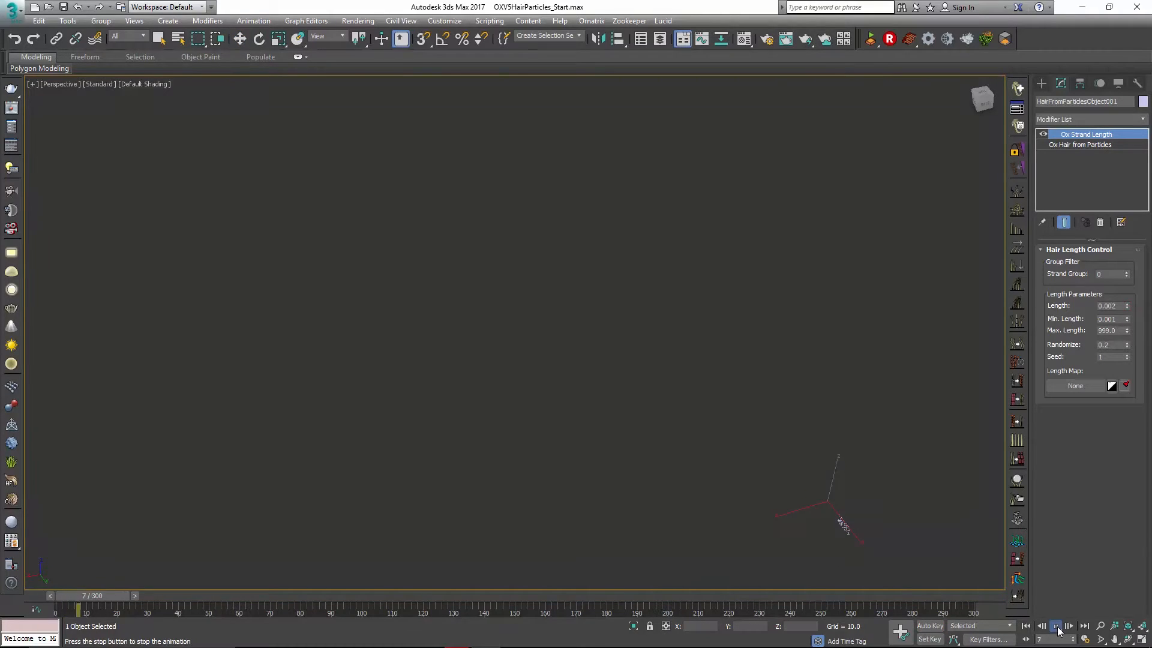
left_click(1056, 626)
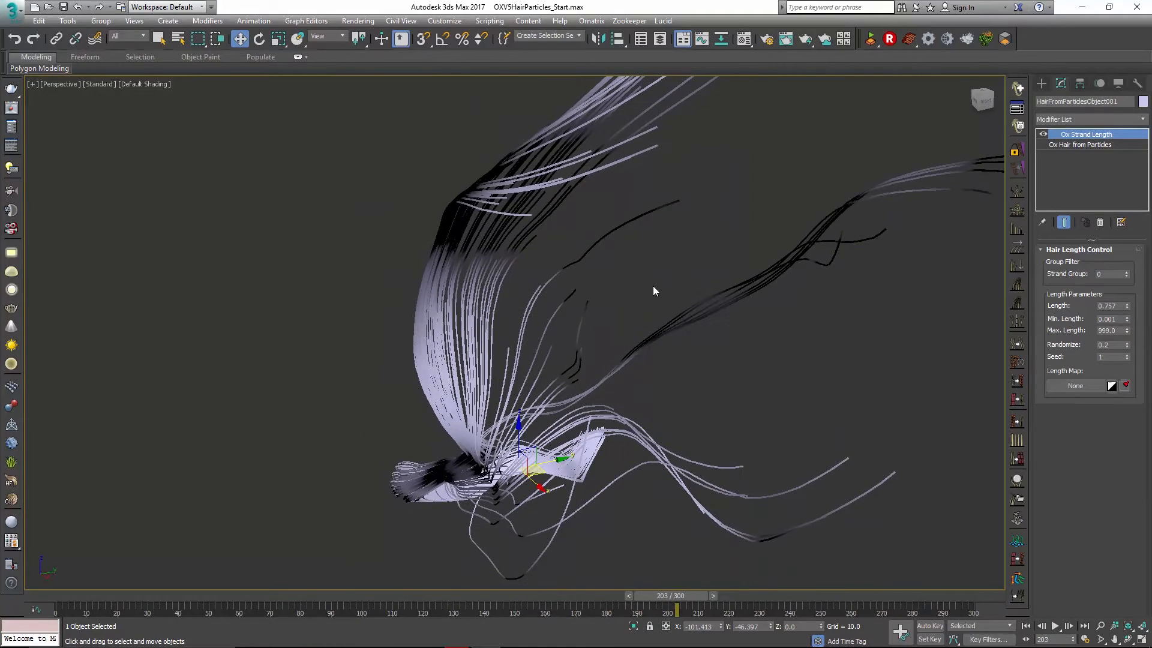
Stop playback around frame 210, with strands at length 0.784.
left_click(742, 39)
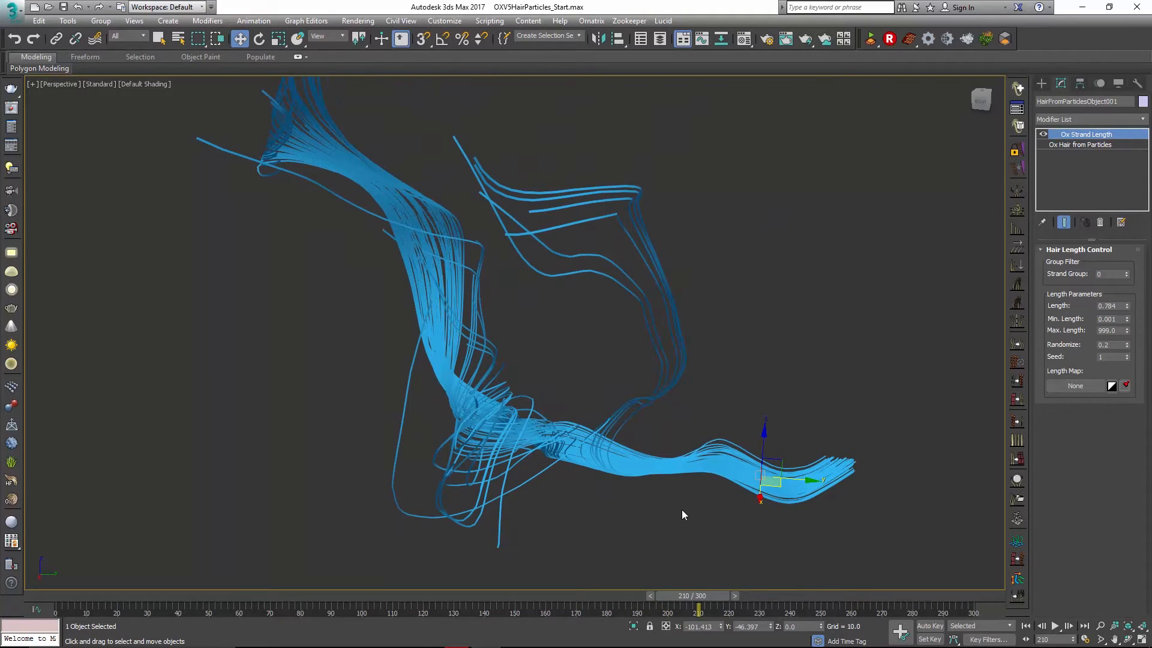
mouse_move(664, 491)
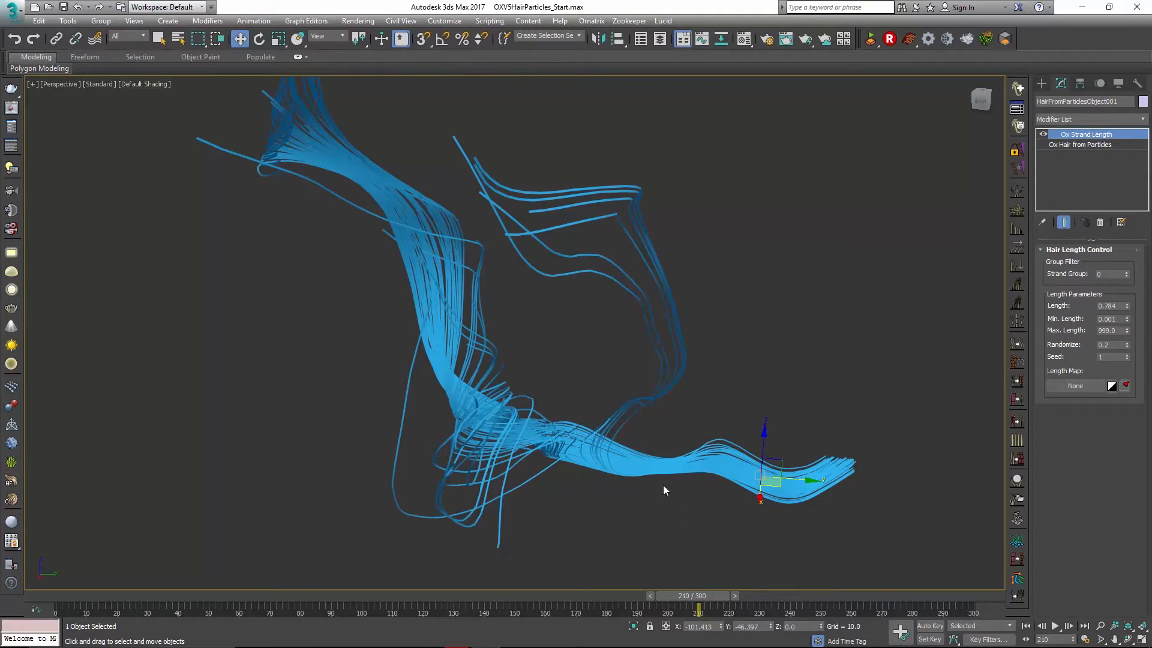
mouse_move(759, 262)
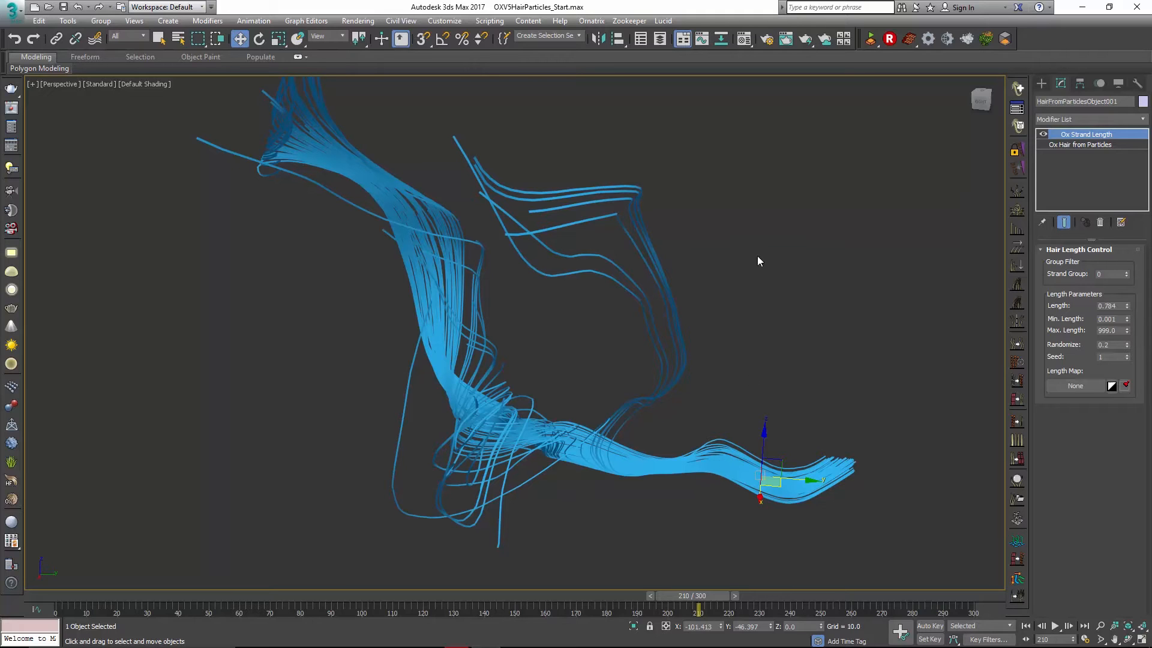
mouse_move(1018, 444)
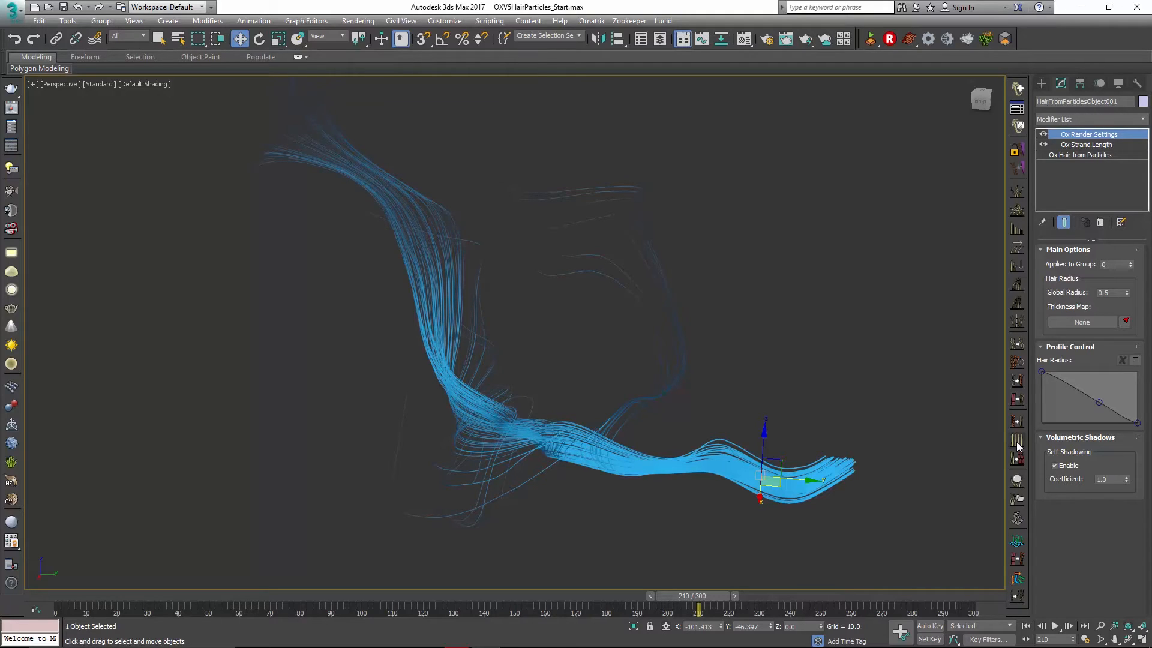
mouse_move(1068, 186)
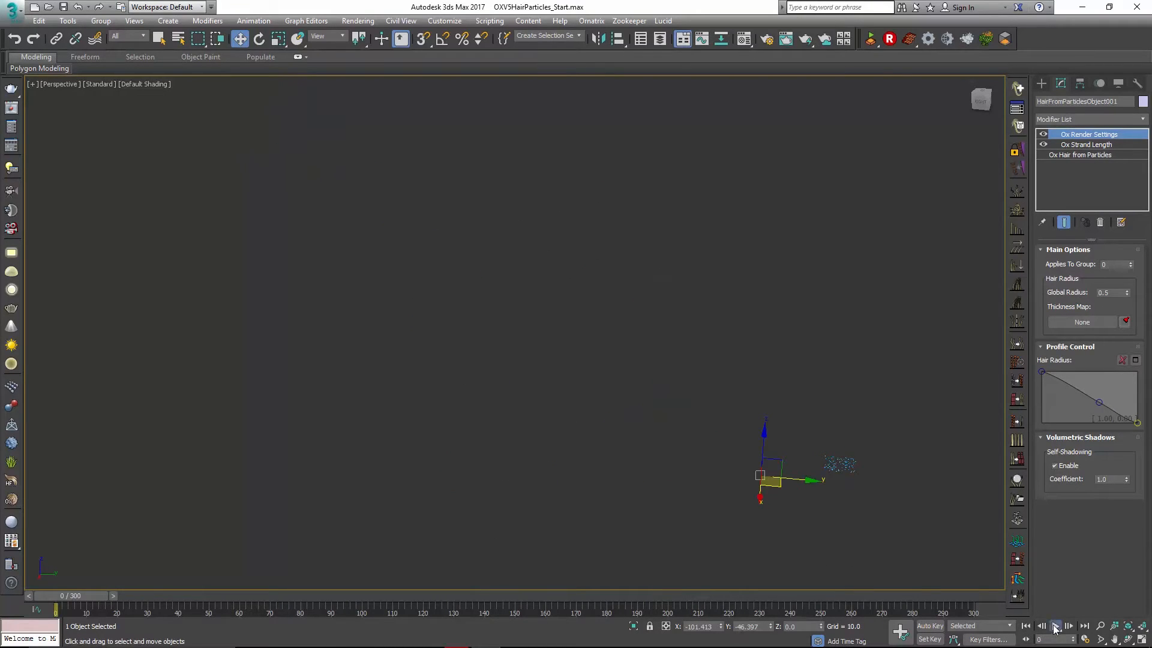
Play the particle animation through to frame 300 to show the full tapered strands.
left_click(1069, 625)
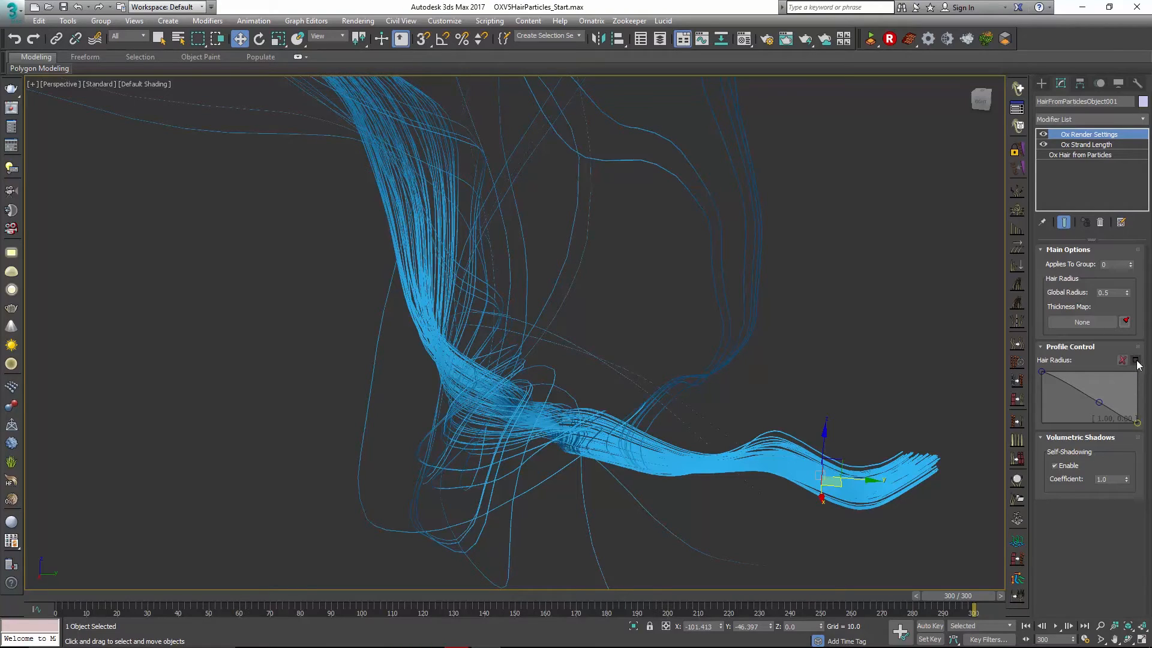
Open the Profile Control Hair Radius curve and shape it into a bell peaking at 0.90.
left_click(1136, 359)
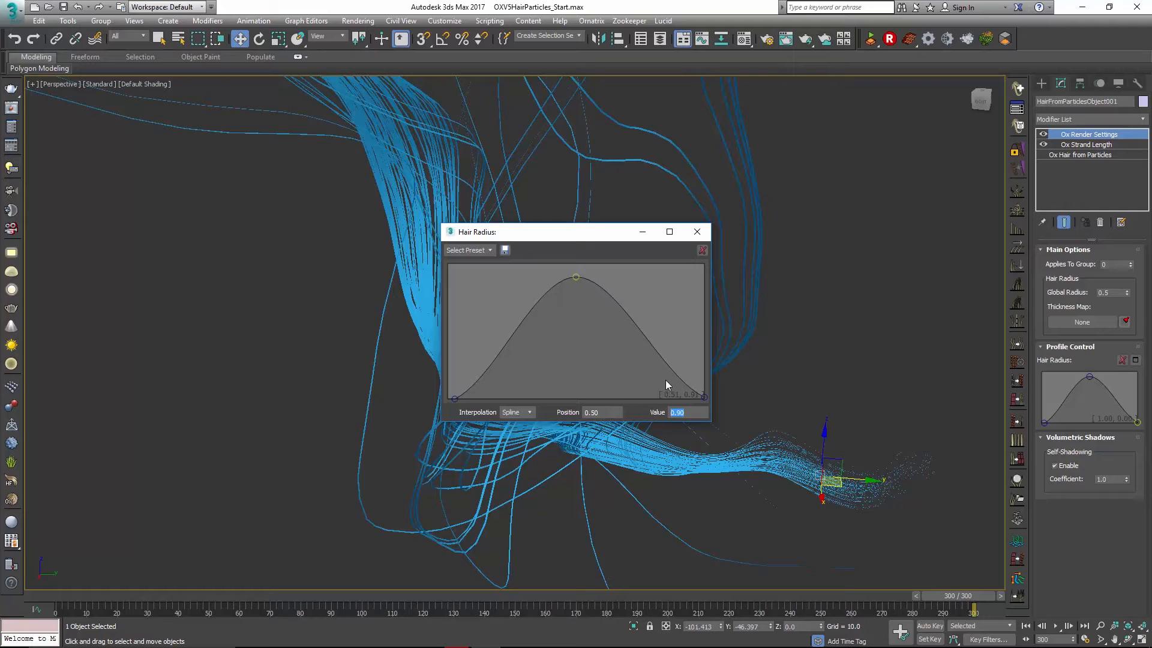
mouse_move(457, 402)
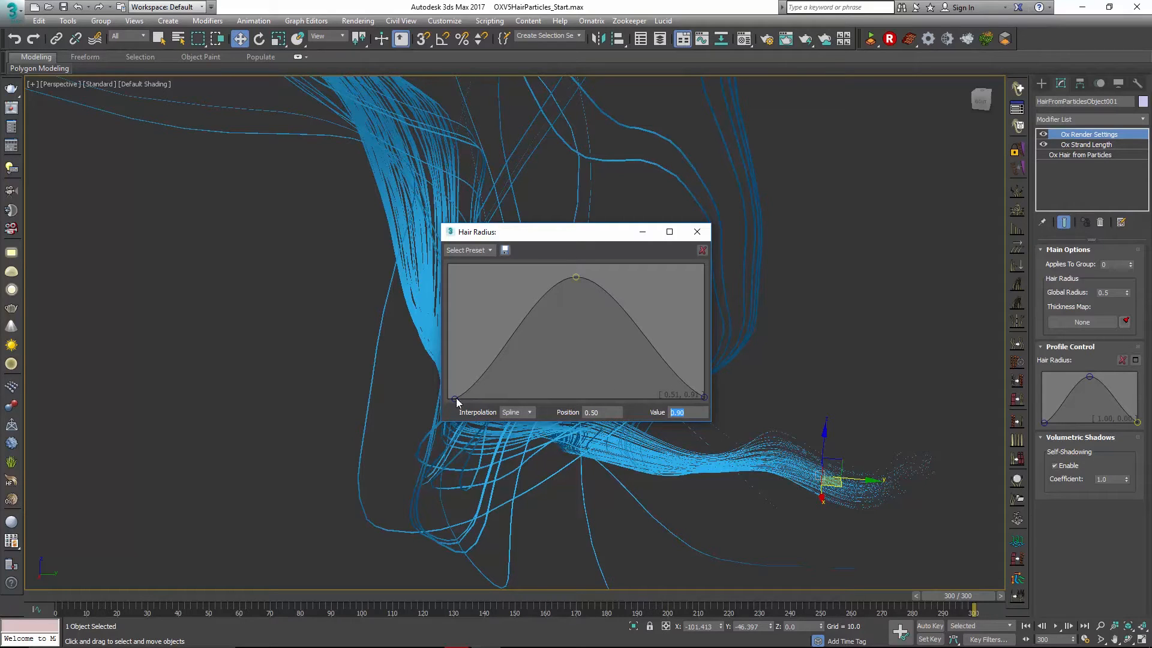
Set the Hair Radius curve's root and peak points to Step interpolation.
left_click(516, 412)
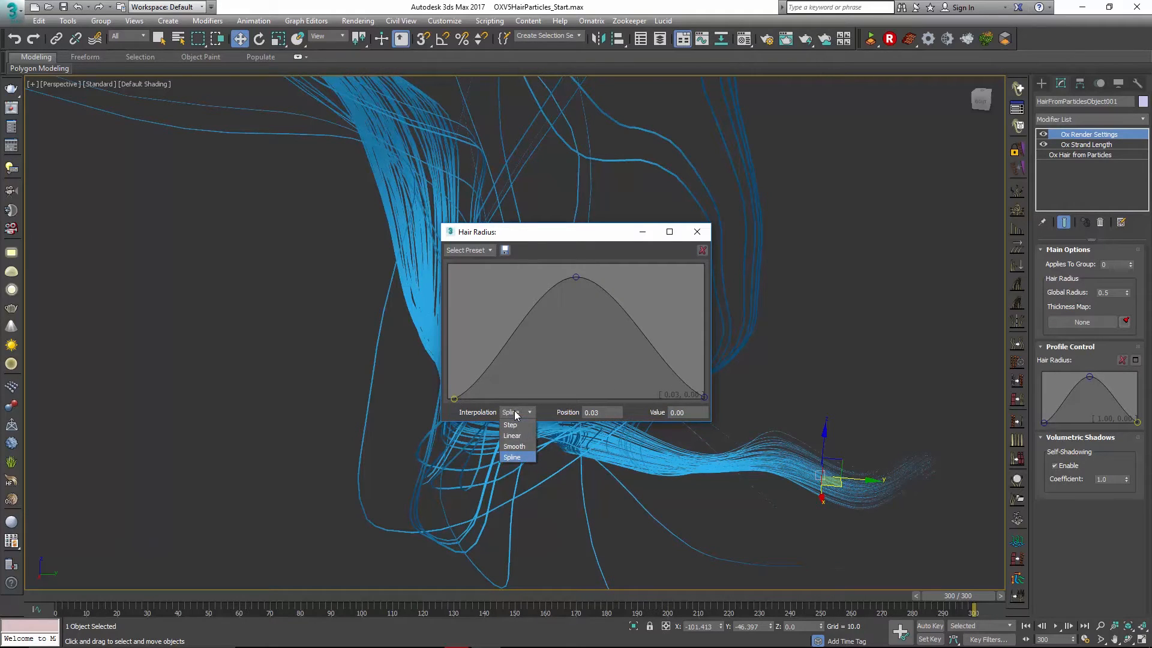
left_click(510, 425)
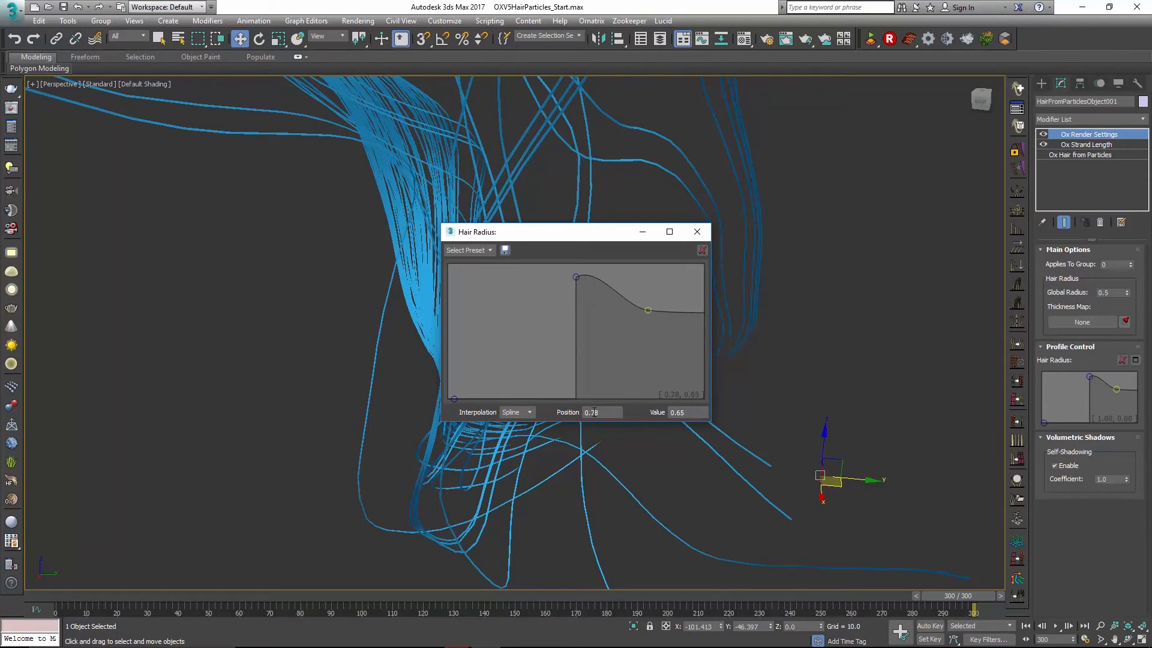
left_click(516, 412)
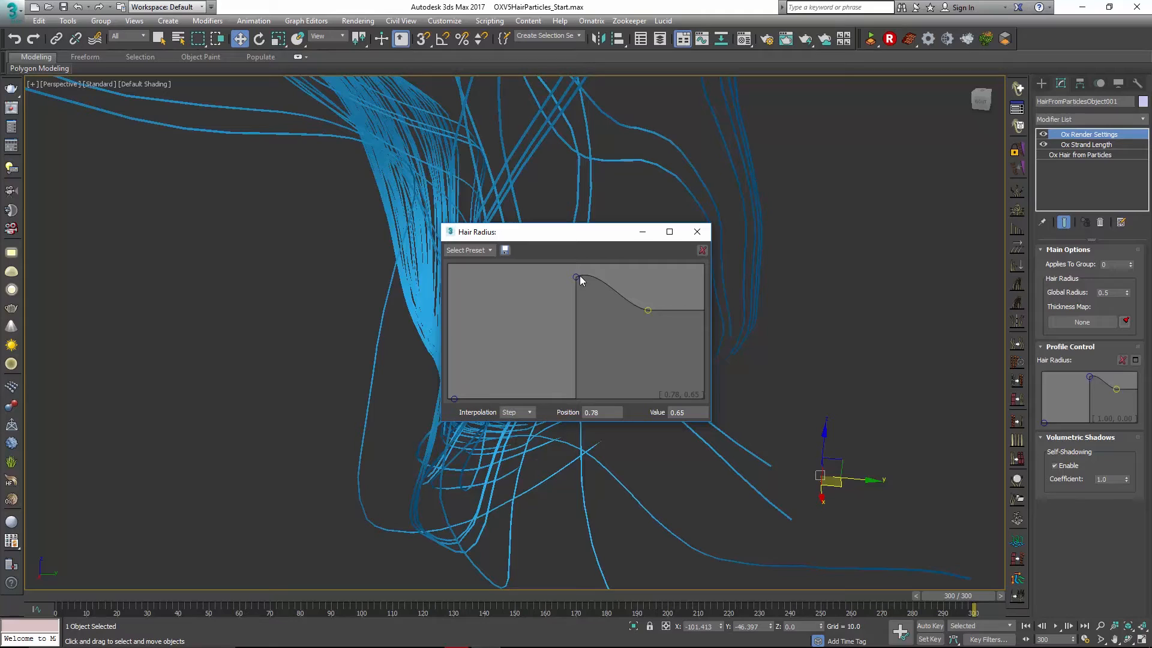
left_click(517, 411)
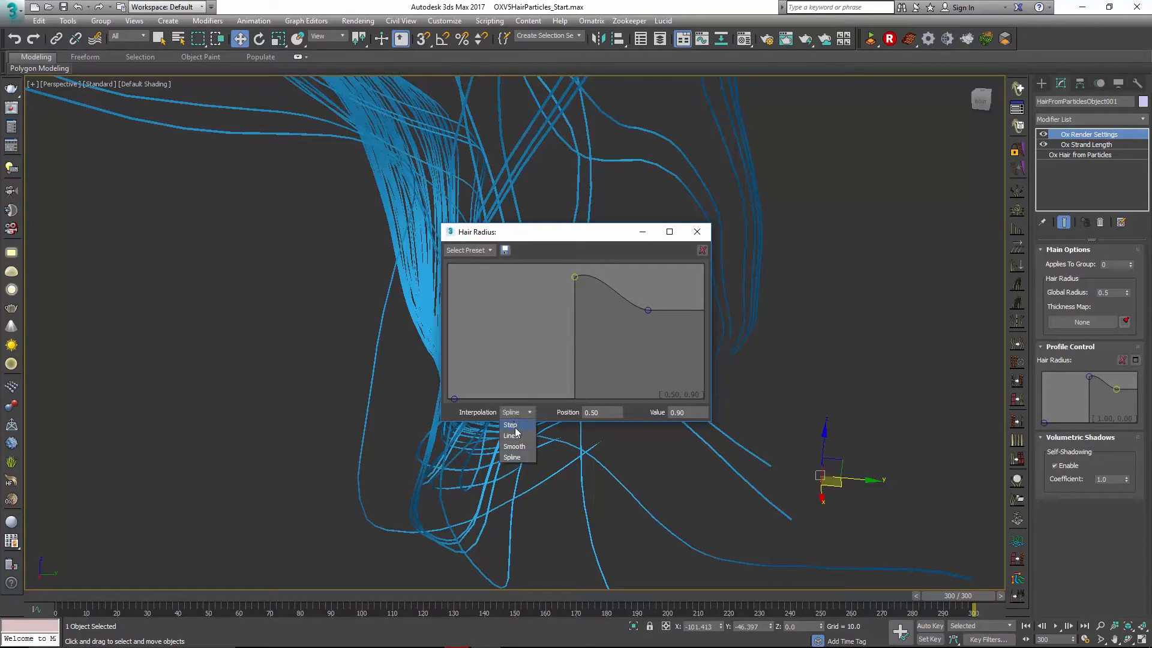
left_click(511, 424)
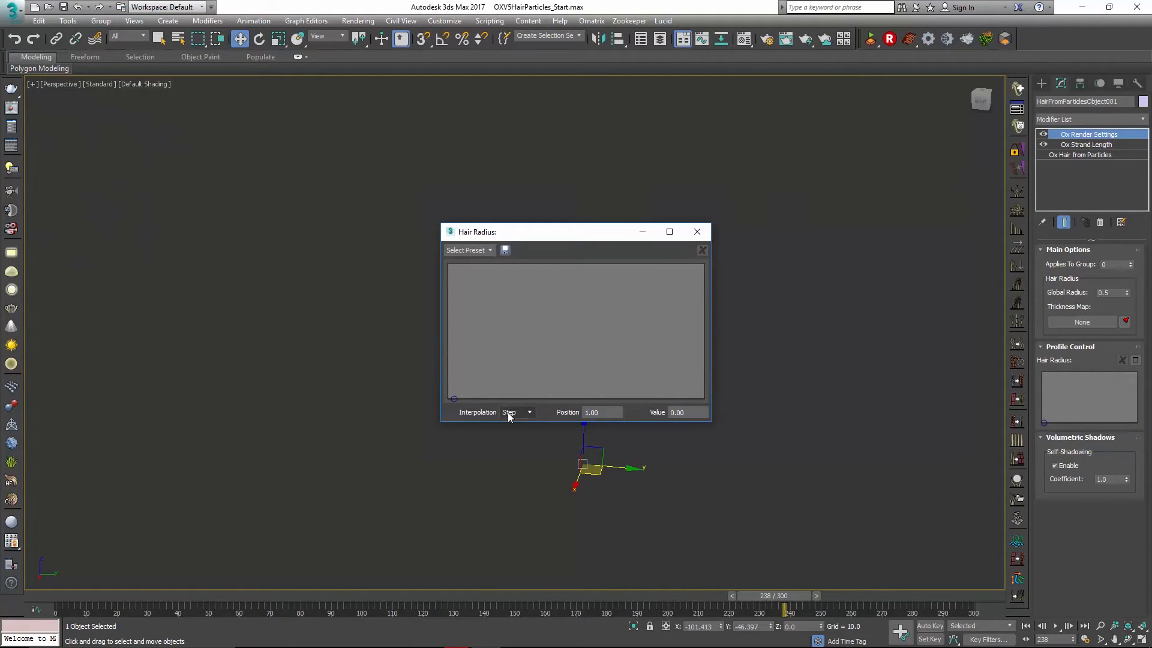
Return the curve point to Spline interpolation and adjust the tip end point into a root-to-tip taper.
left_click(517, 411)
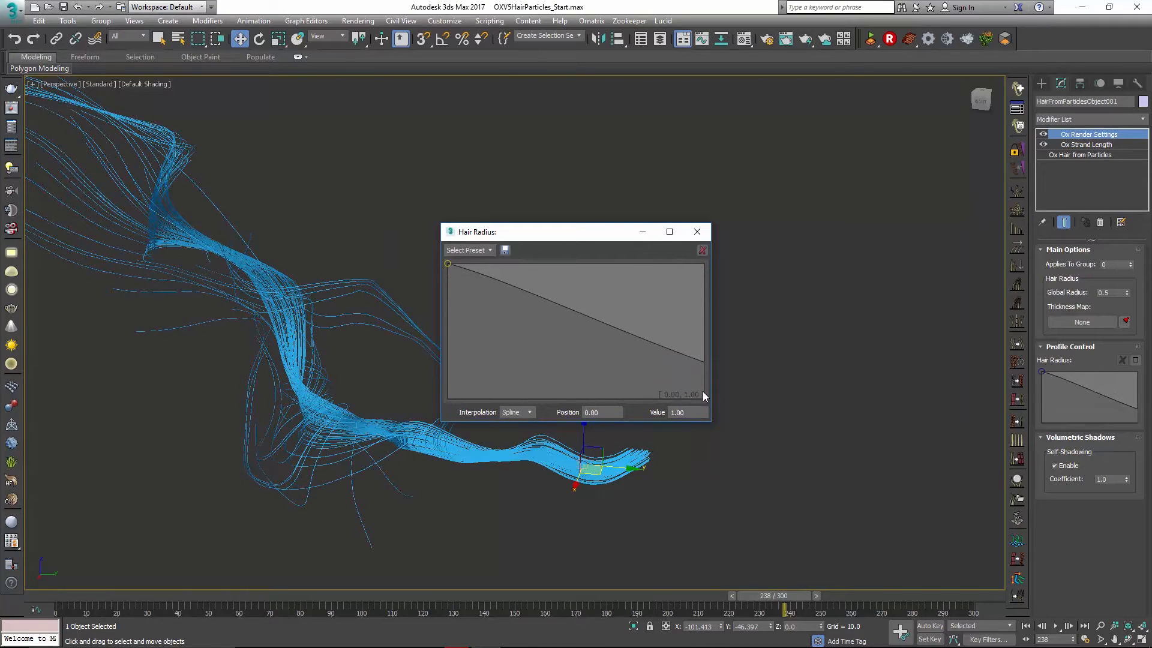
left_click(695, 231)
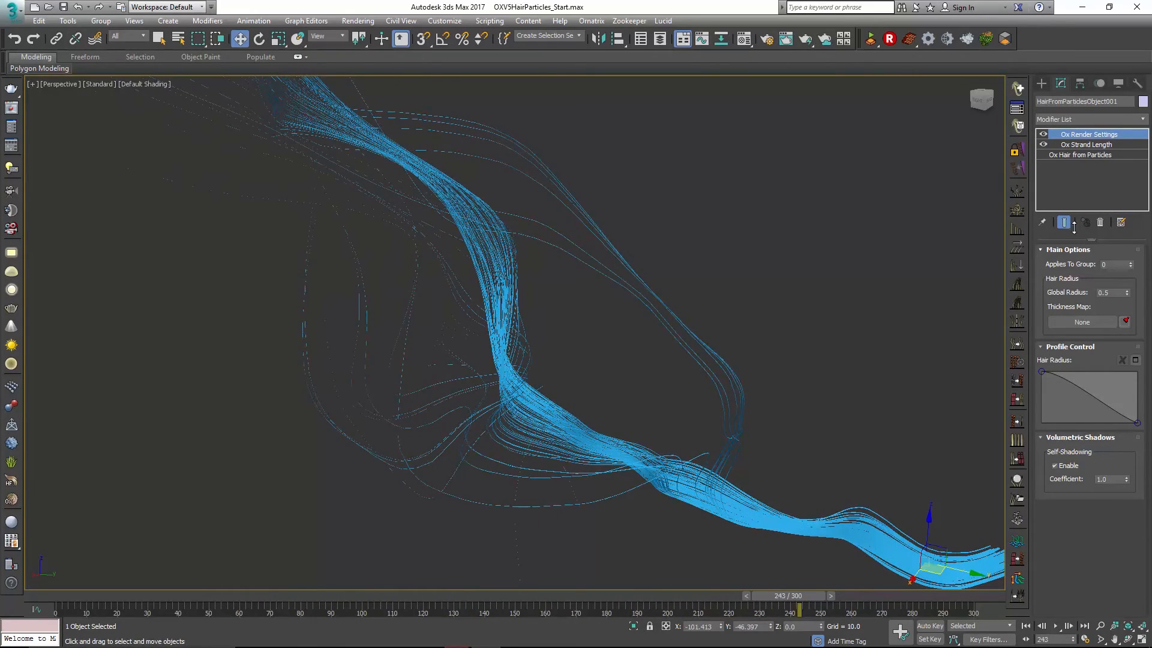
mouse_move(1017, 210)
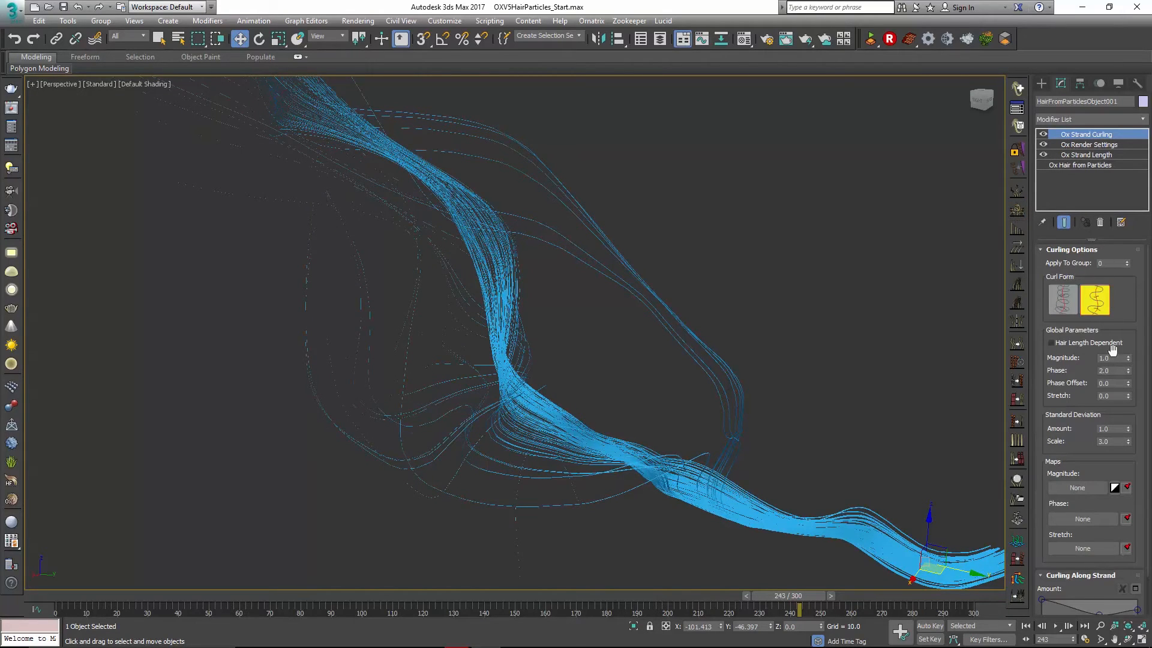
Enter 10.0 as the Ox Strand Curling Magnitude, with Phase at 3.0.
triple_click(1109, 357)
type("11.34")
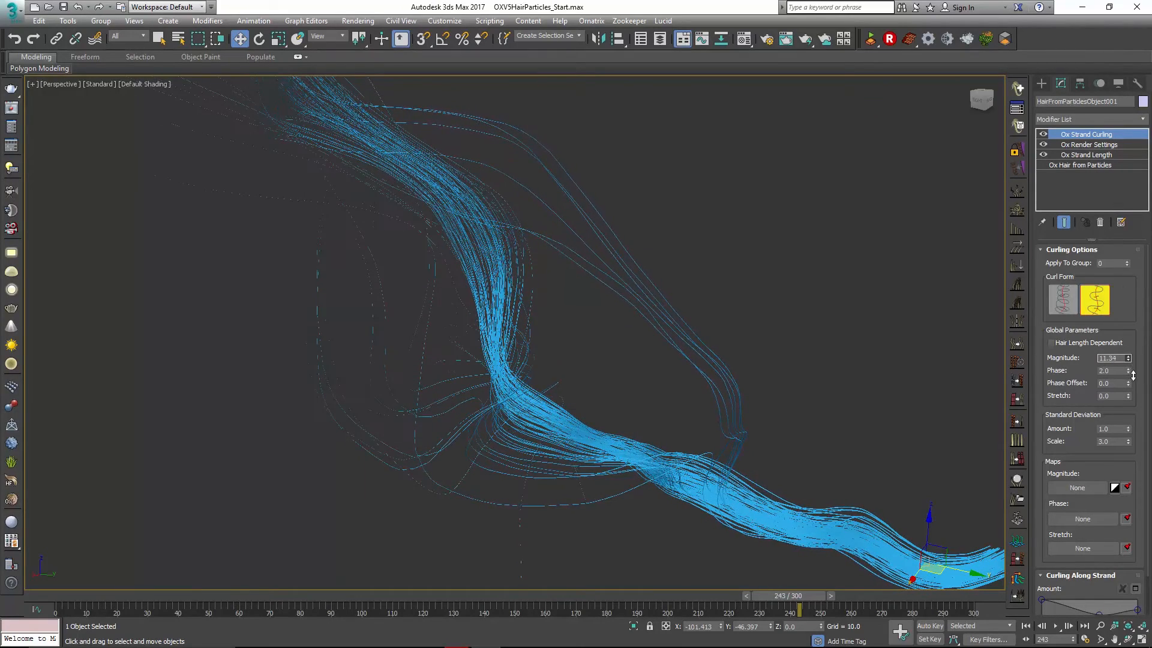
triple_click(1109, 358)
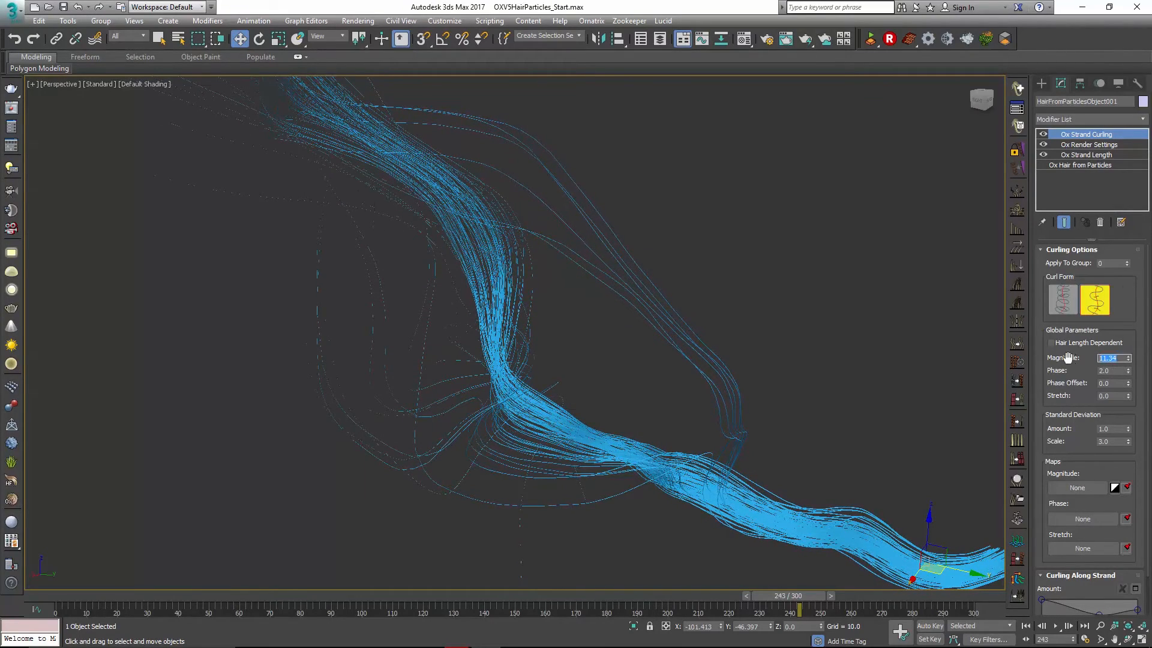
type("10.0")
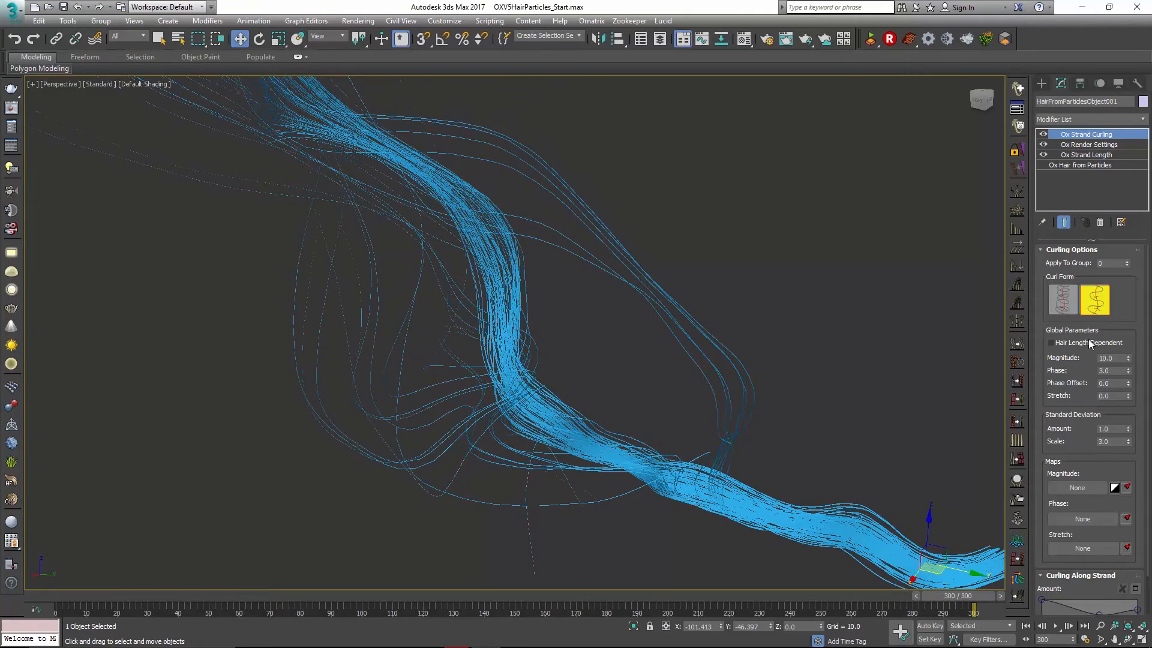
Enable Hair Length Dependent curling with phase 0.78, keying phase offset 10 at frame 300.
left_click(1046, 342)
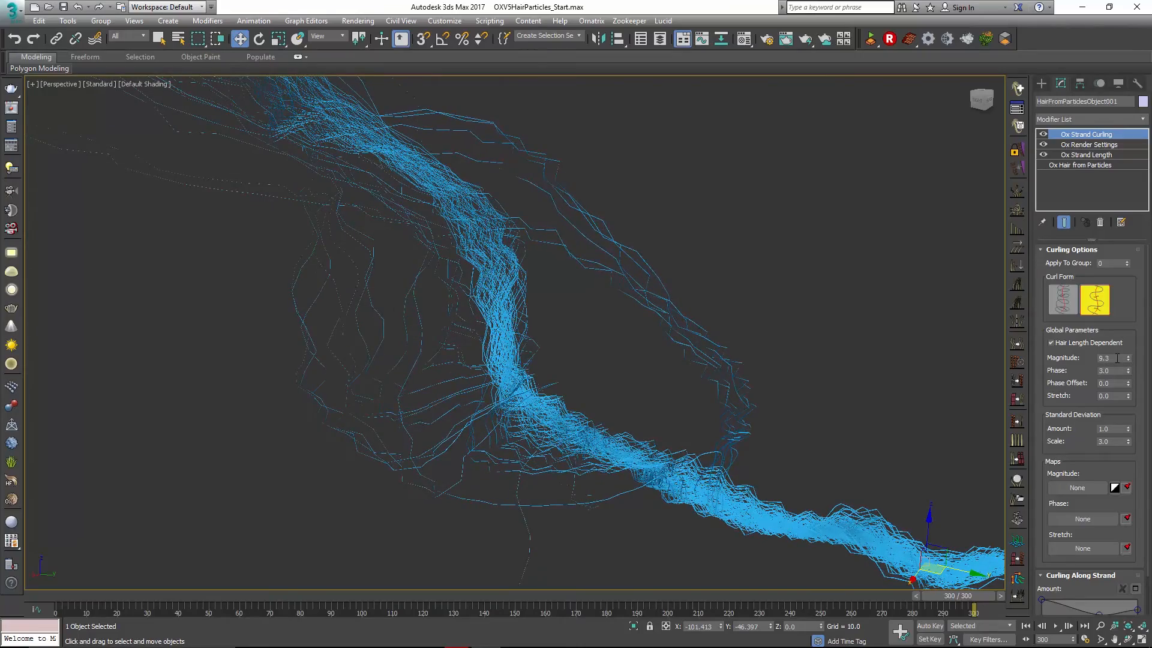
left_click(1128, 358)
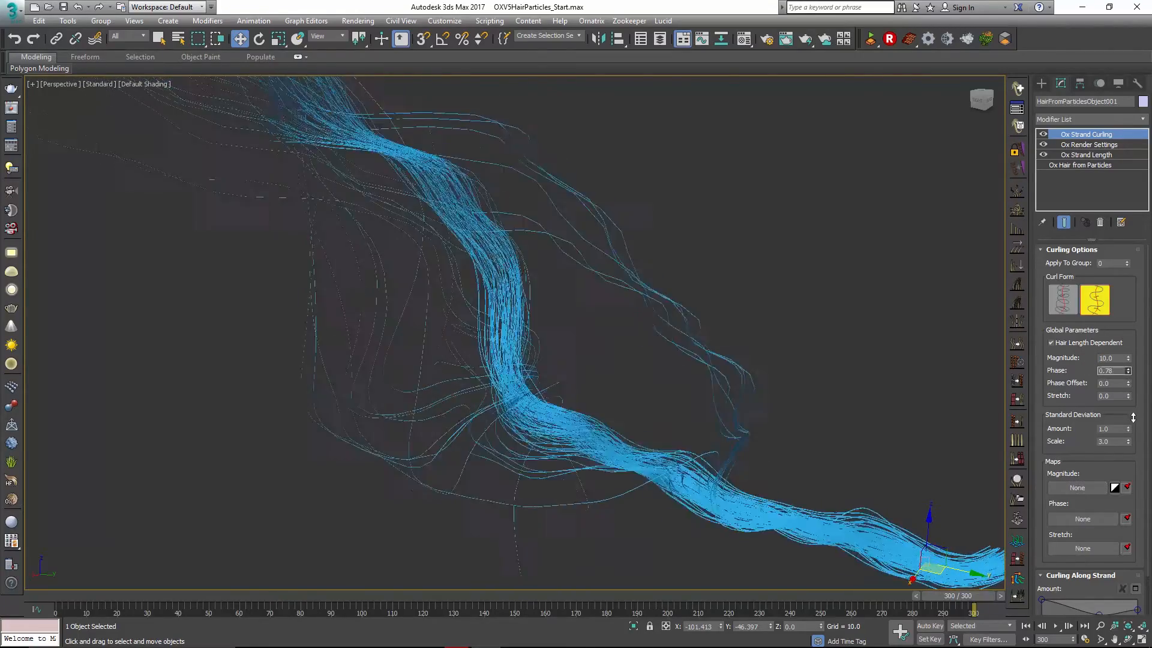
left_click(1125, 370)
type("10")
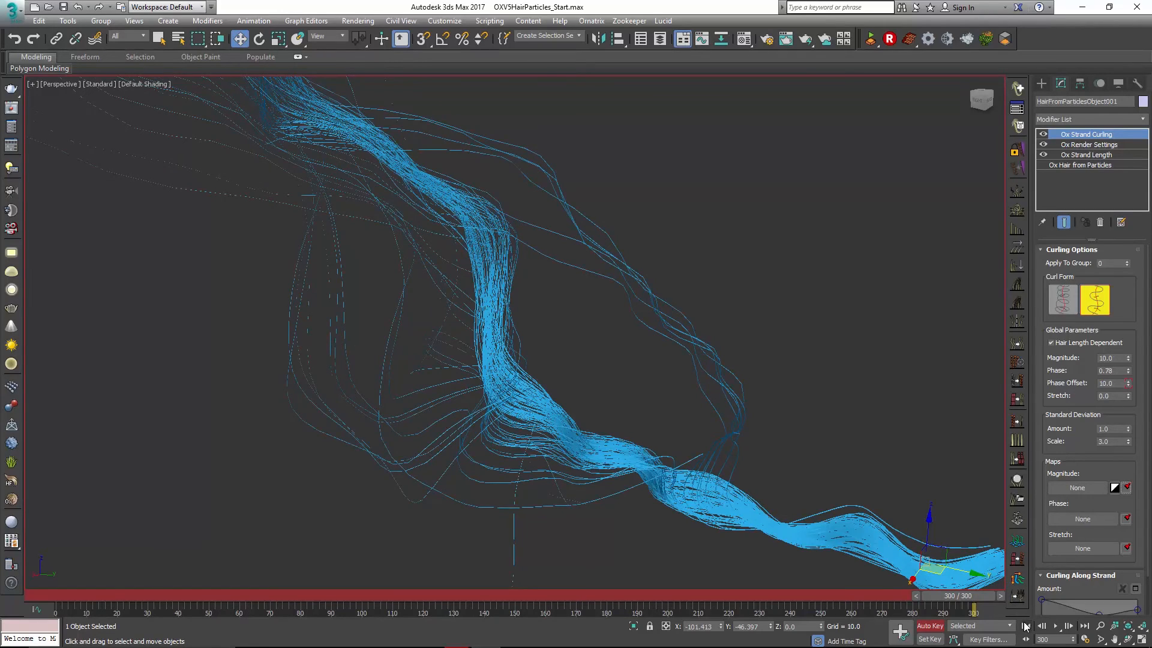
Rewind to frame 0 and play back the animated hair curling in the viewport.
left_click(1026, 625)
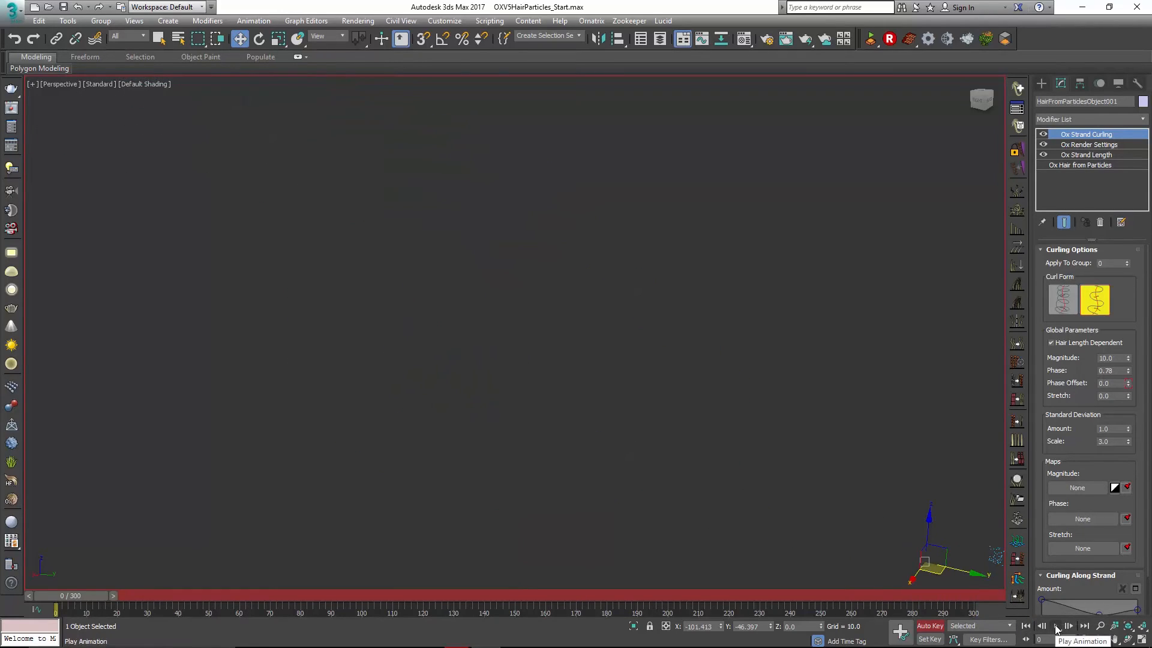
left_click(1055, 625)
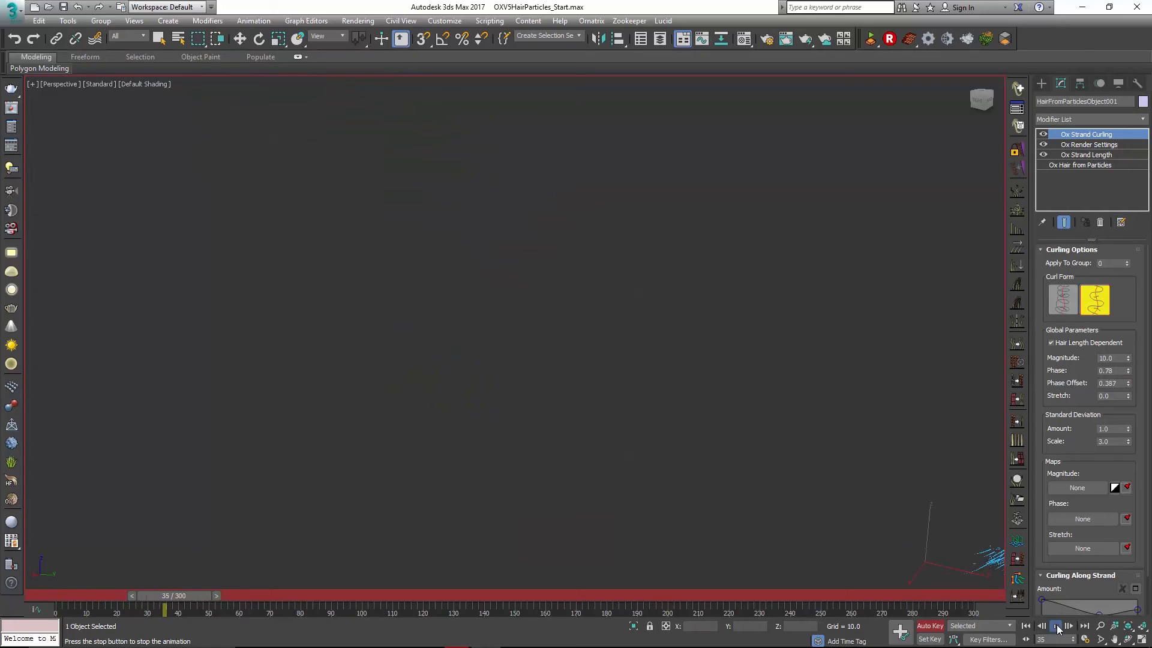
left_click(1056, 625)
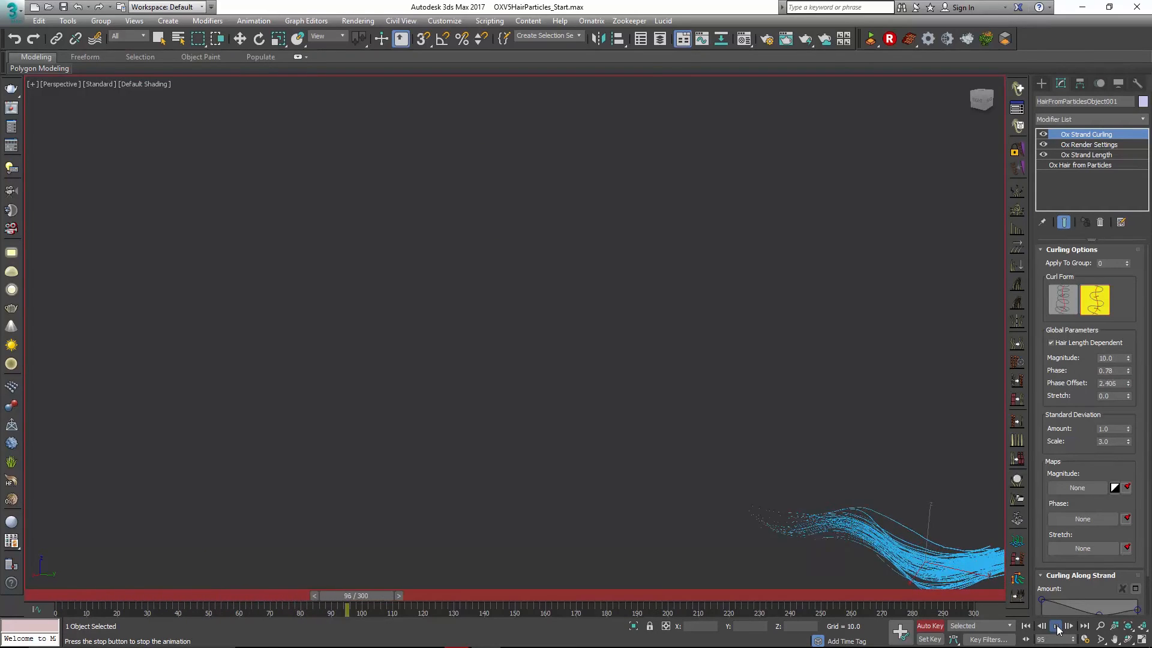